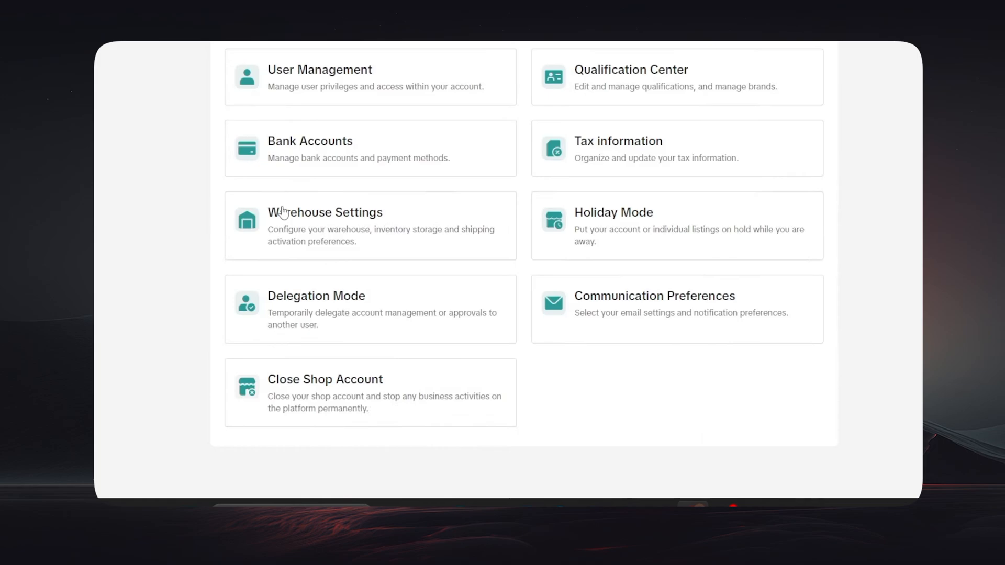
- Open Warehouse Settings from the account settings page to reach order management
left_click(325, 212)
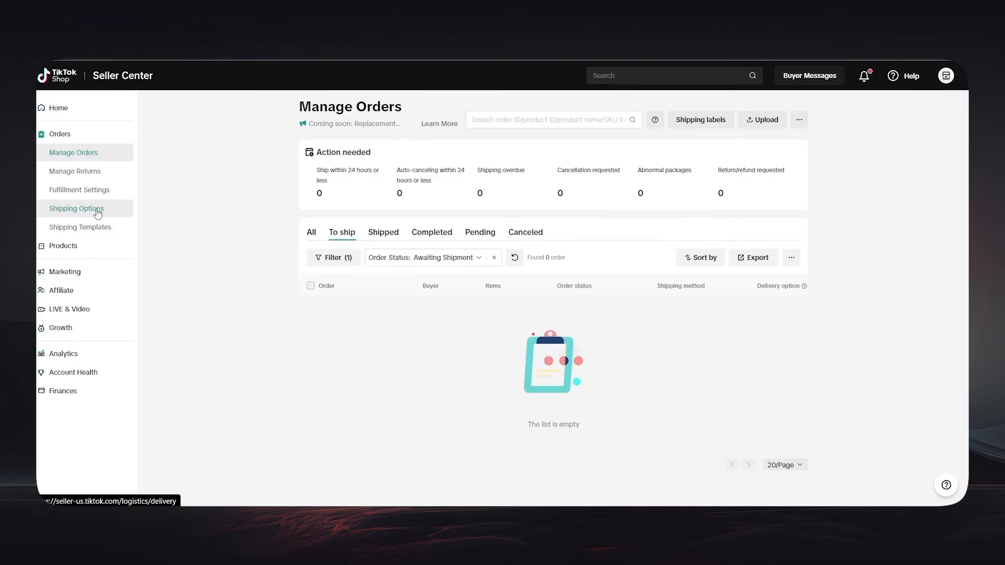
- Open Shipping Options and view the Seller shipping template details
left_click(76, 209)
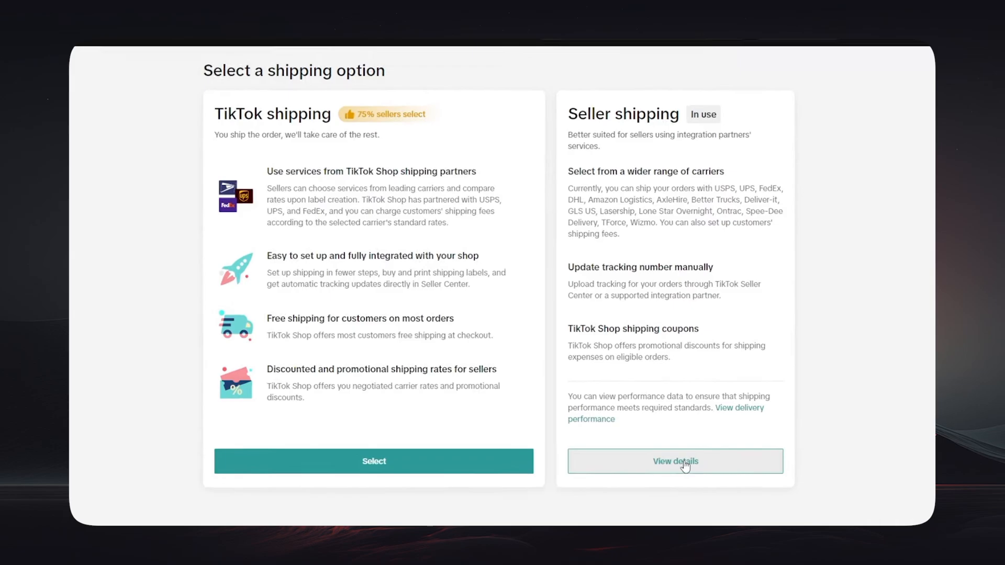
left_click(674, 462)
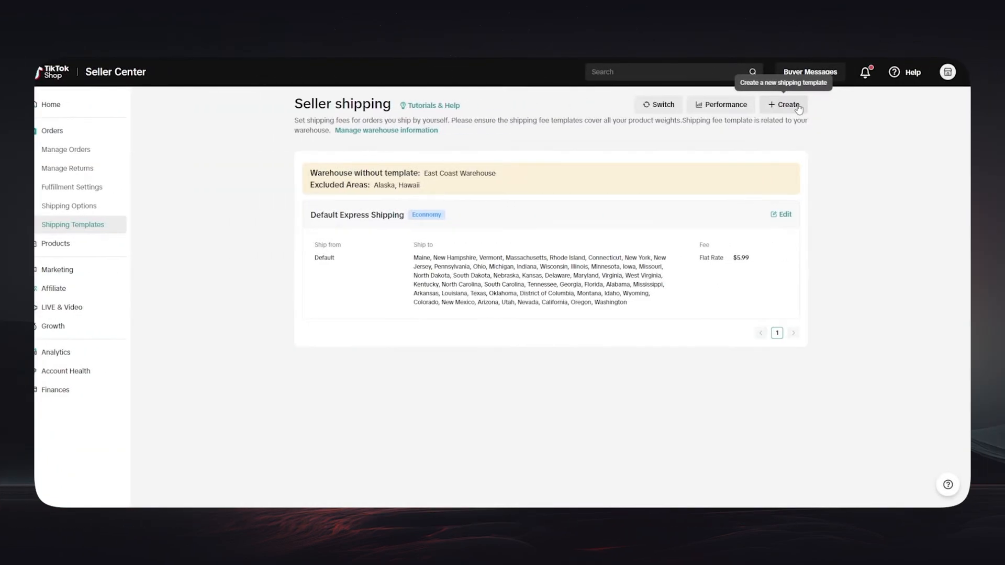
- Open the Create template dialog on the Seller shipping page
left_click(784, 104)
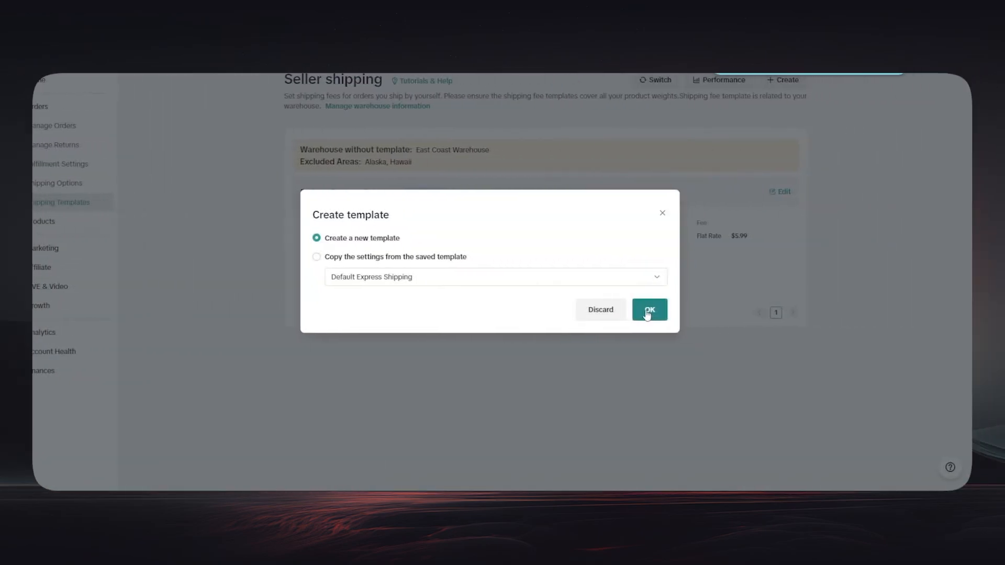
- Confirm a new template, set Economy Shipping flat rate 5.99 USD, and edit Delivery region 01
left_click(649, 309)
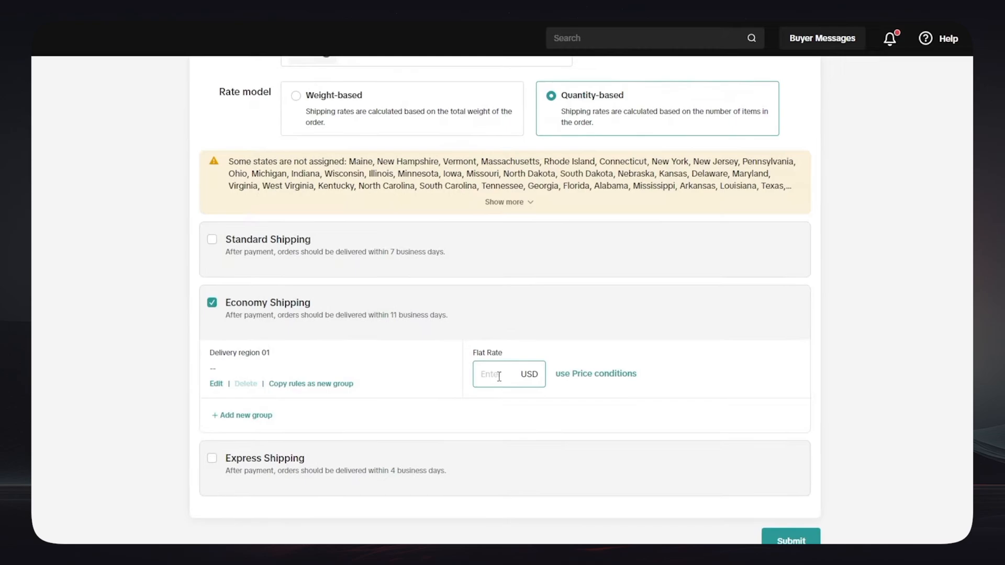
type("5.99")
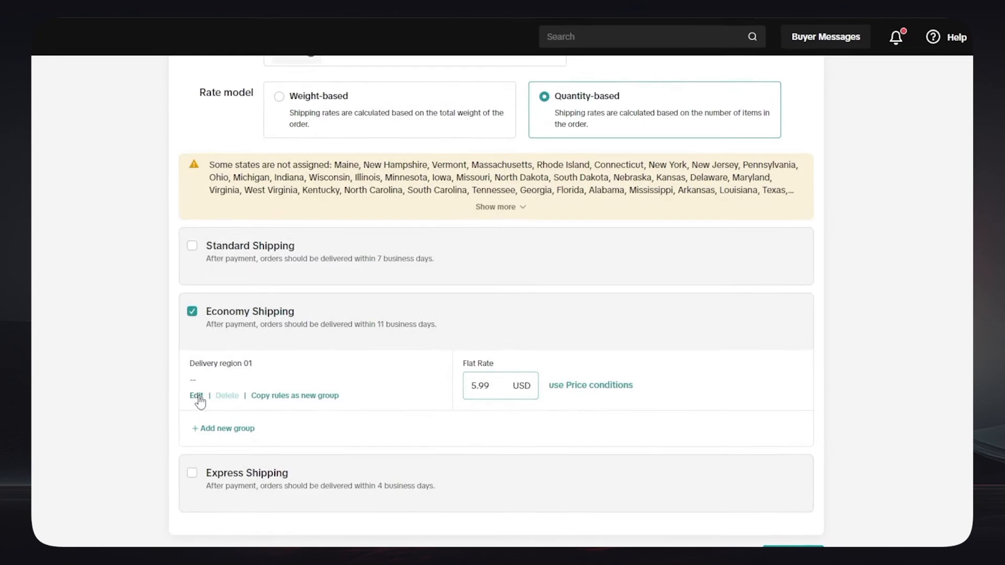
left_click(195, 396)
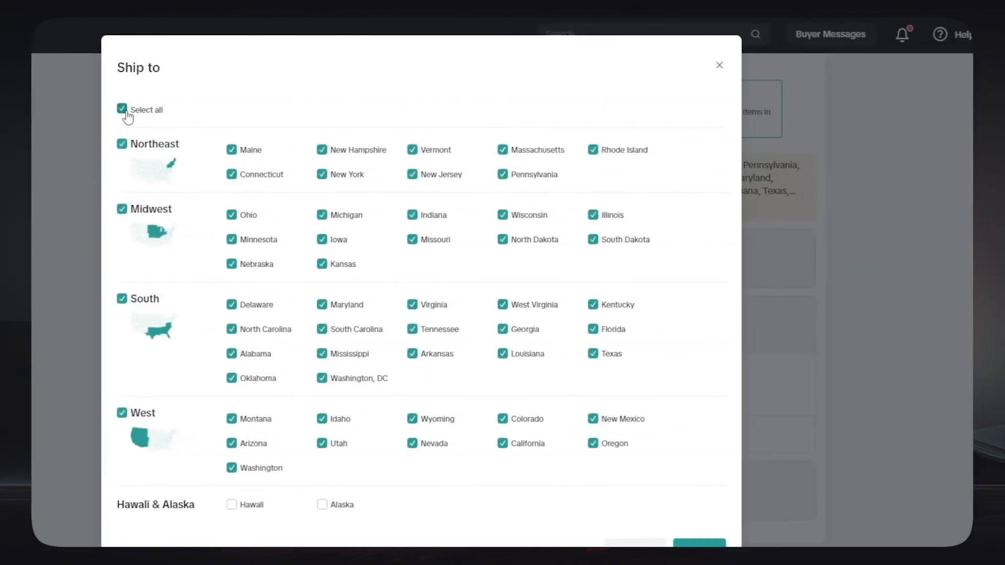